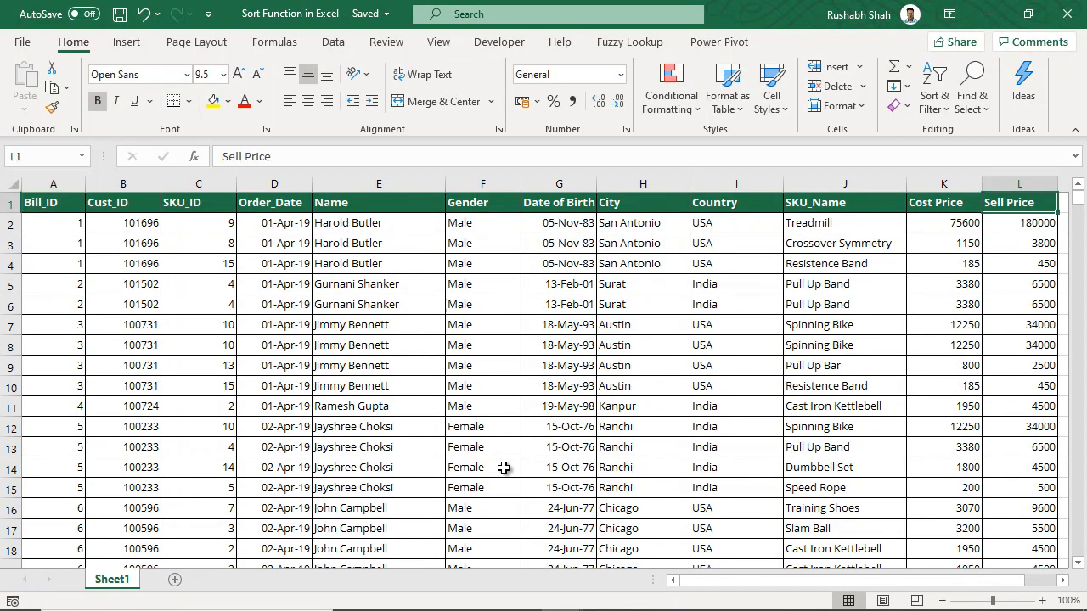
# Paste the copied A1:L1 header row into cell O1 beside the sales data.
pyautogui.hscroll(3)
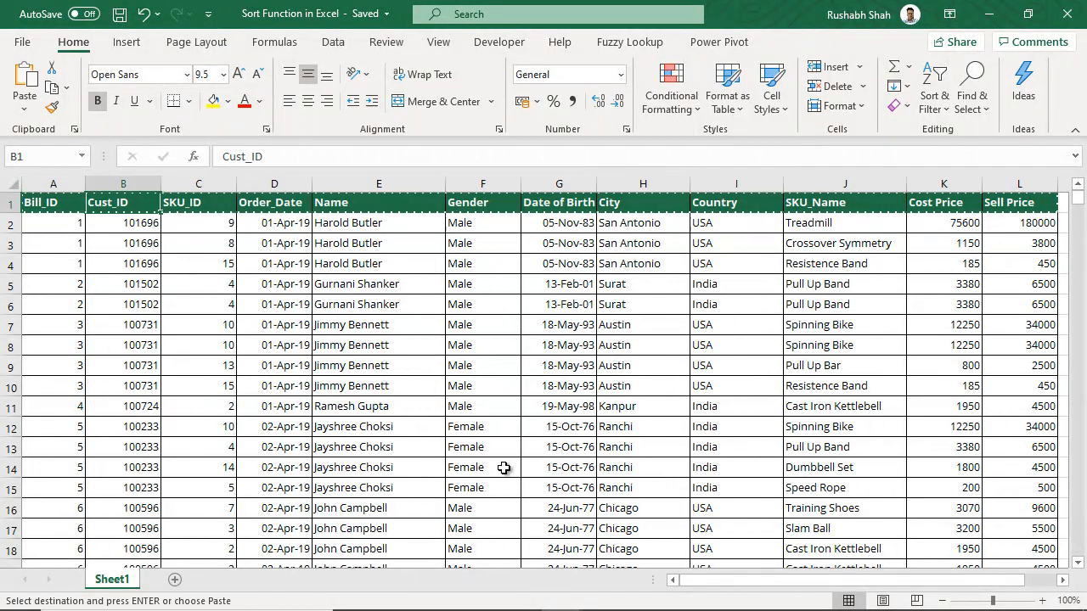
pyautogui.hscroll(3)
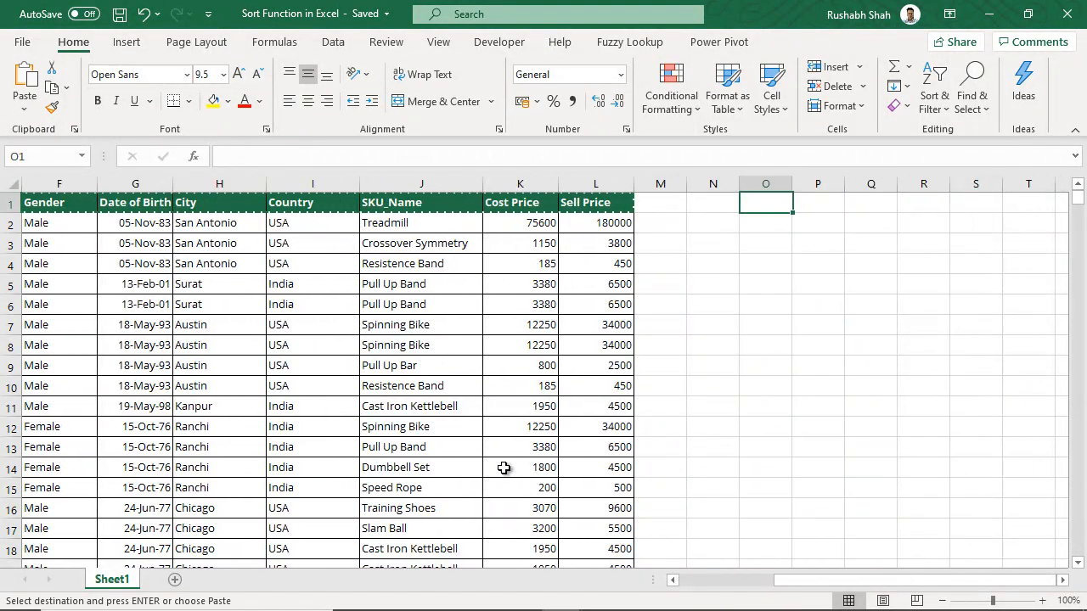
pyautogui.click(23, 85)
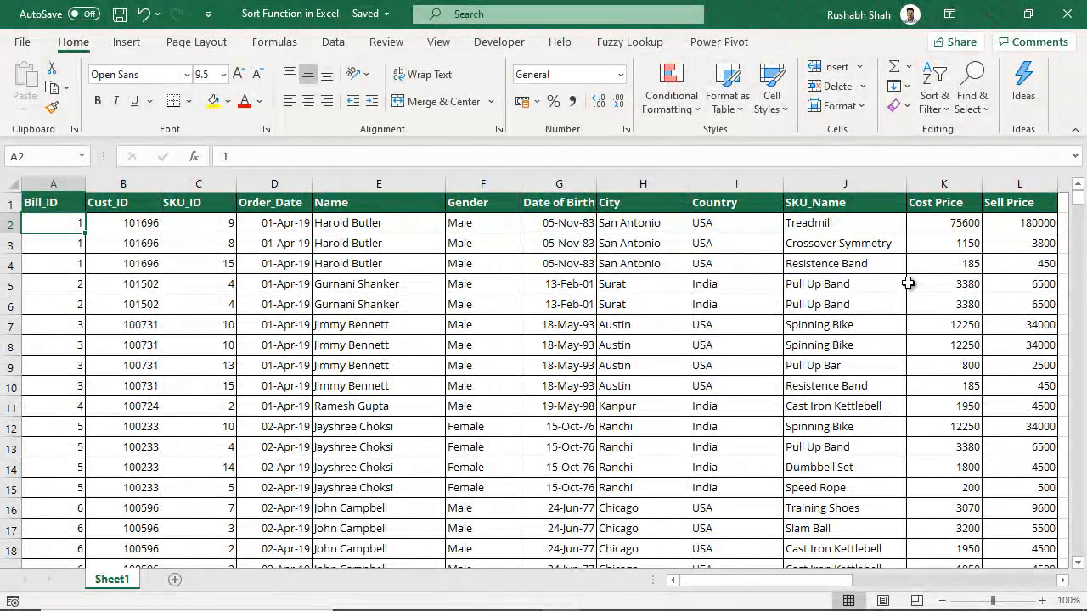
pyautogui.moveTo(475, 397)
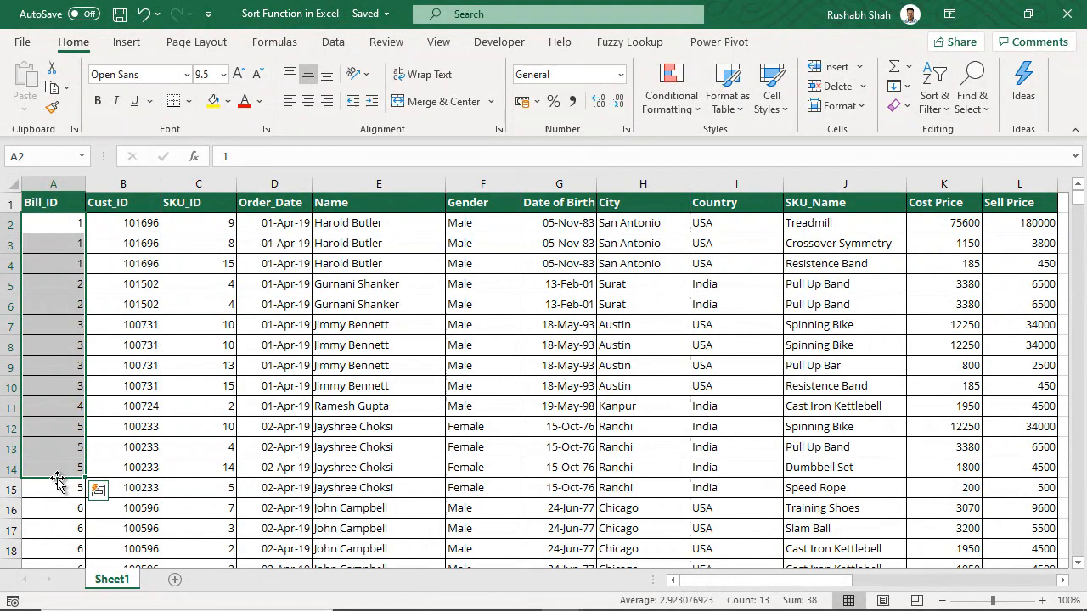
pyautogui.moveTo(489, 379)
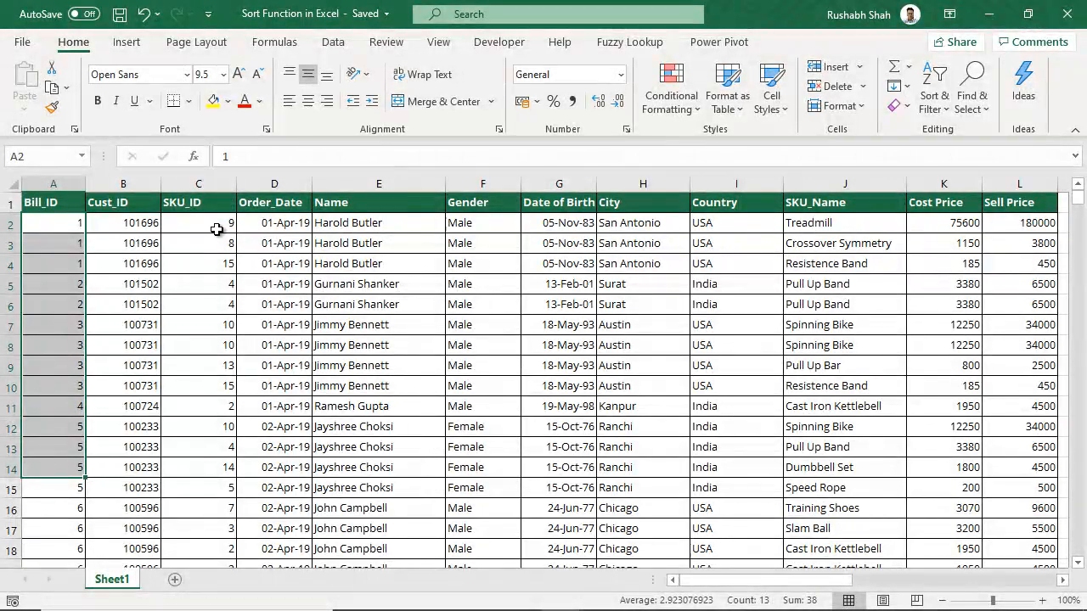
pyautogui.click(198, 223)
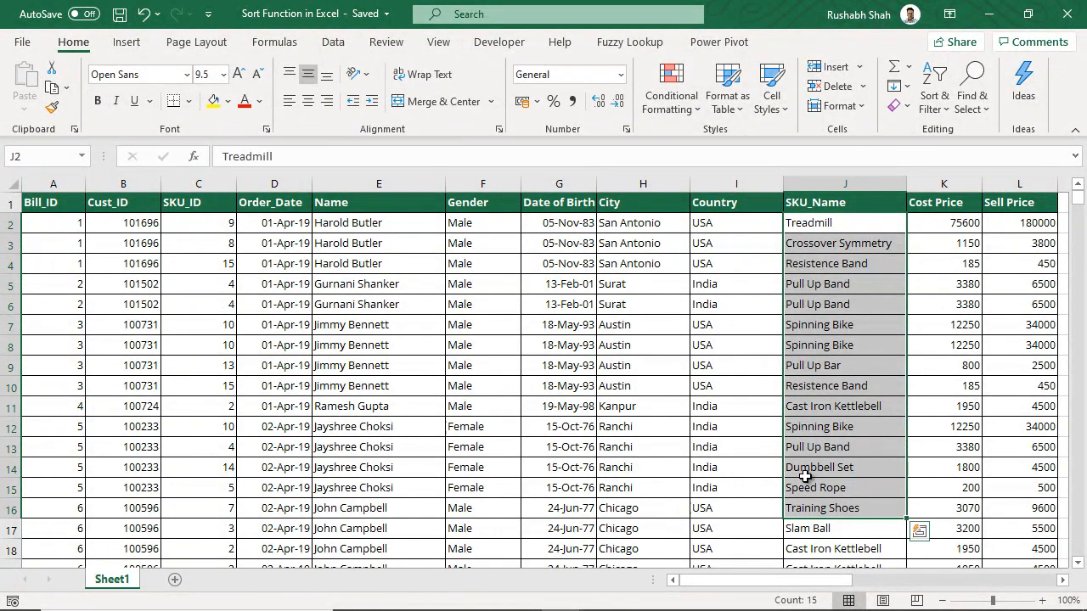
pyautogui.moveTo(806, 508)
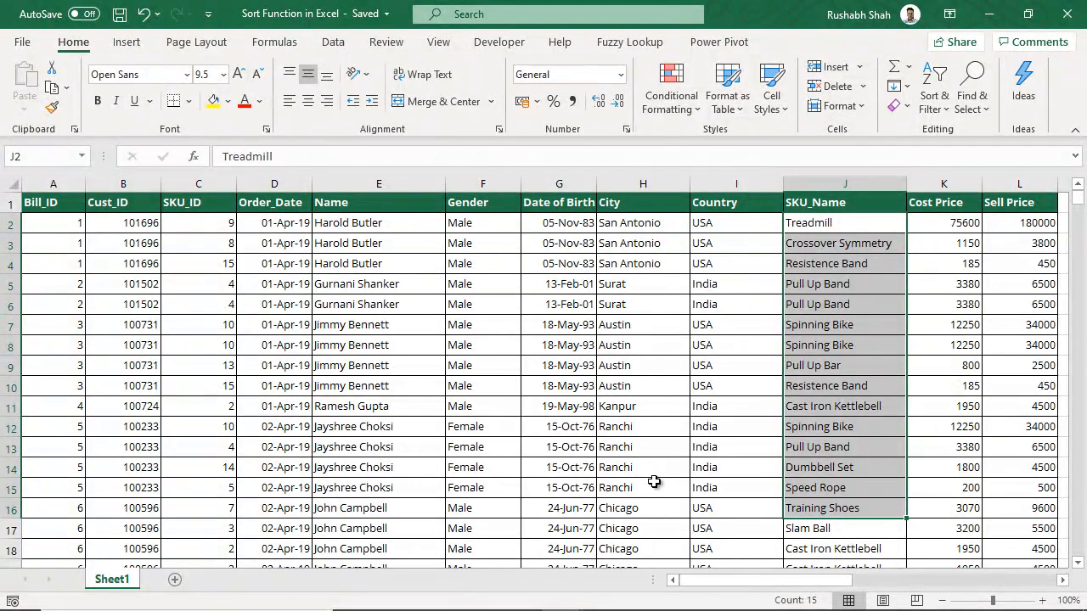
pyautogui.moveTo(657, 267)
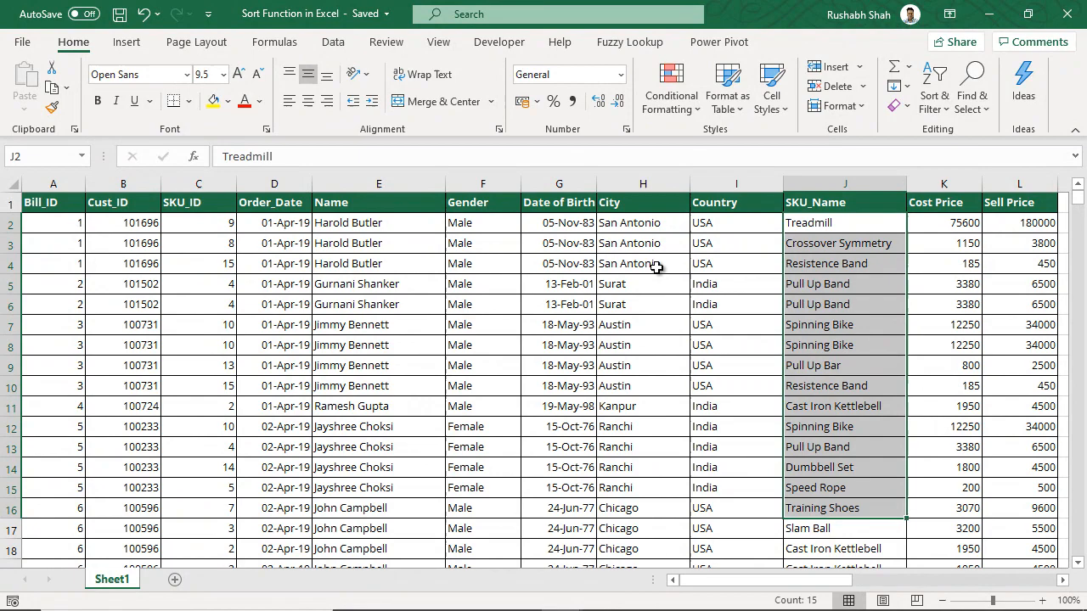
pyautogui.click(845, 222)
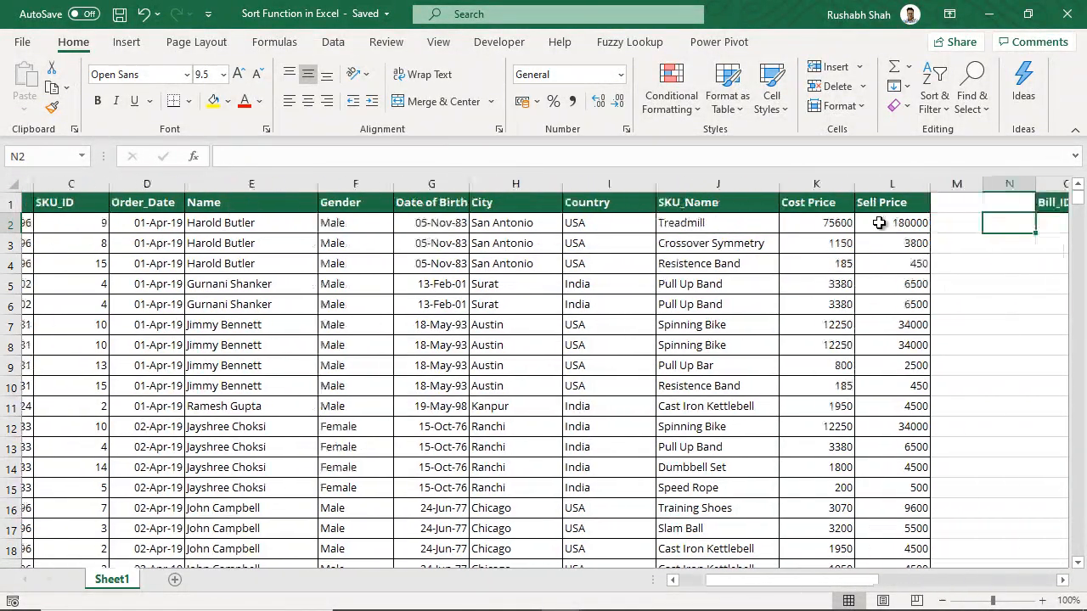
# Type =SORT(A2:L9855,10,1) in O2 to sort by the tenth column ascending.
pyautogui.write('=so')
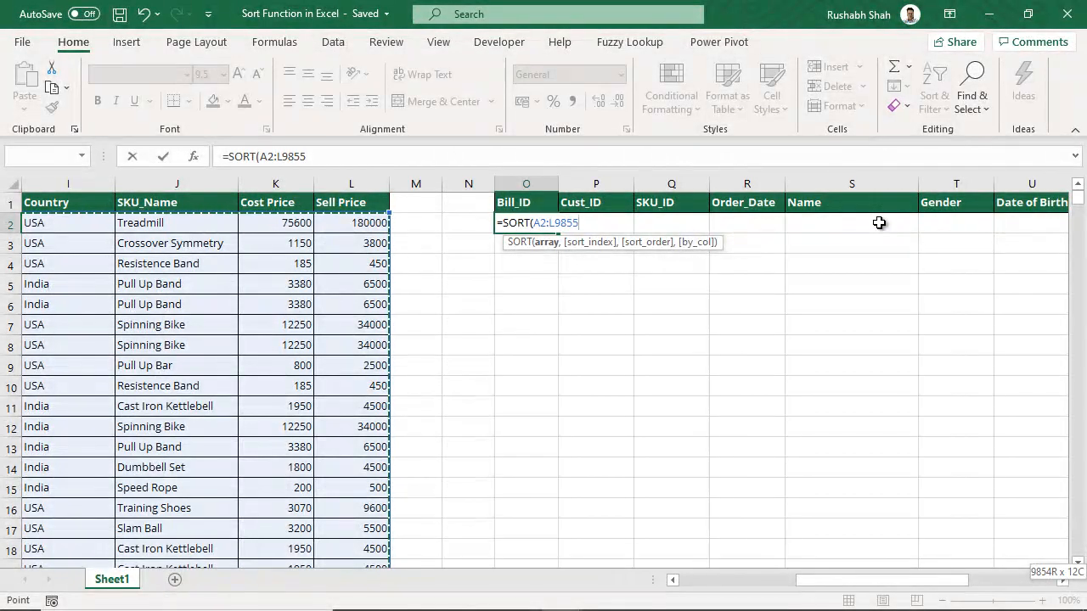
pyautogui.write(',')
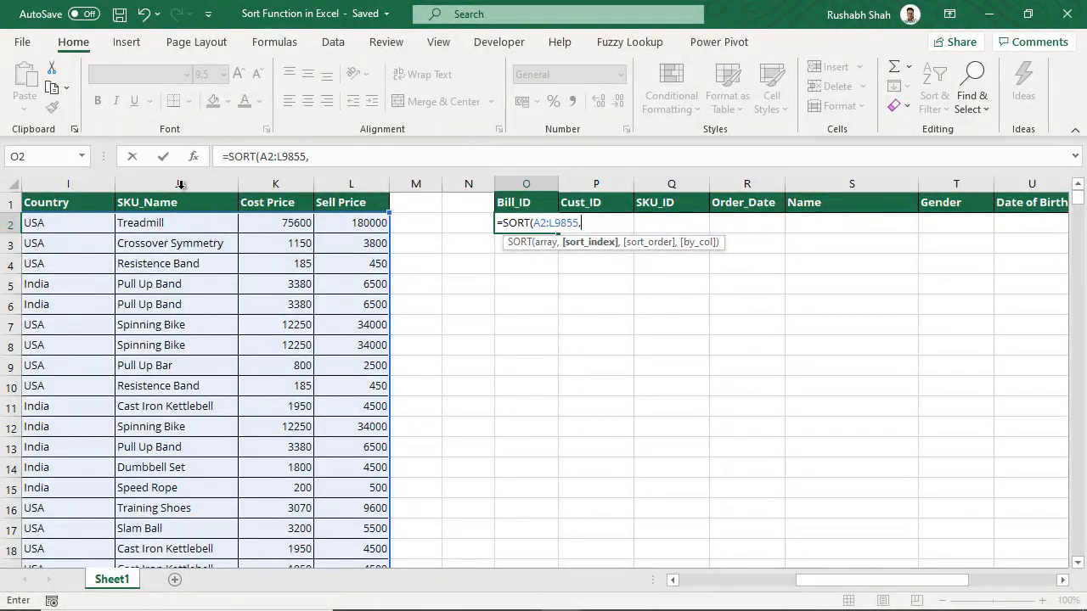
pyautogui.moveTo(771, 322)
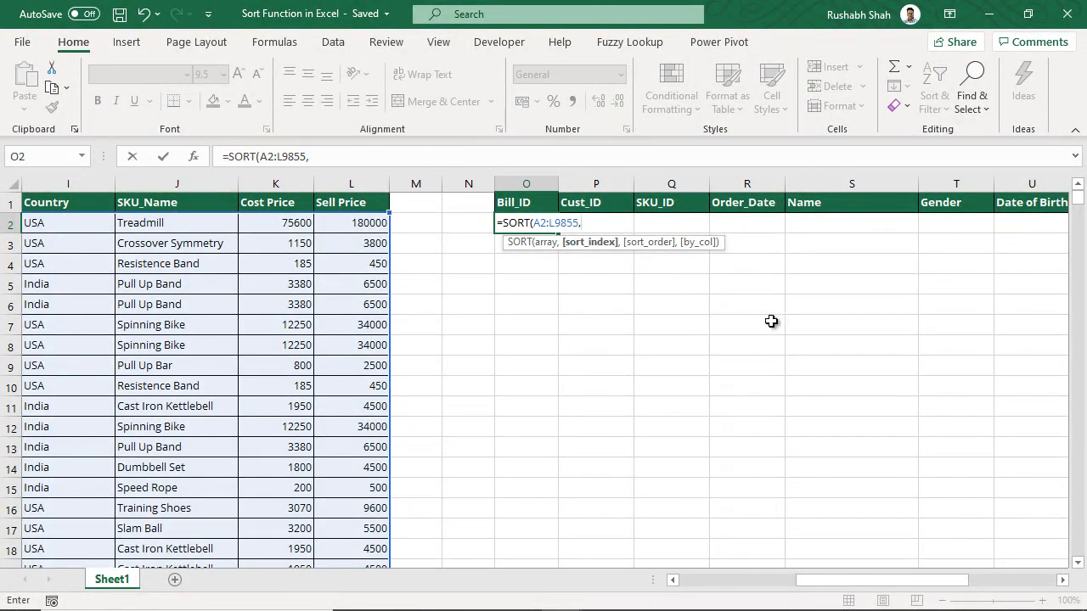
pyautogui.write('10,')
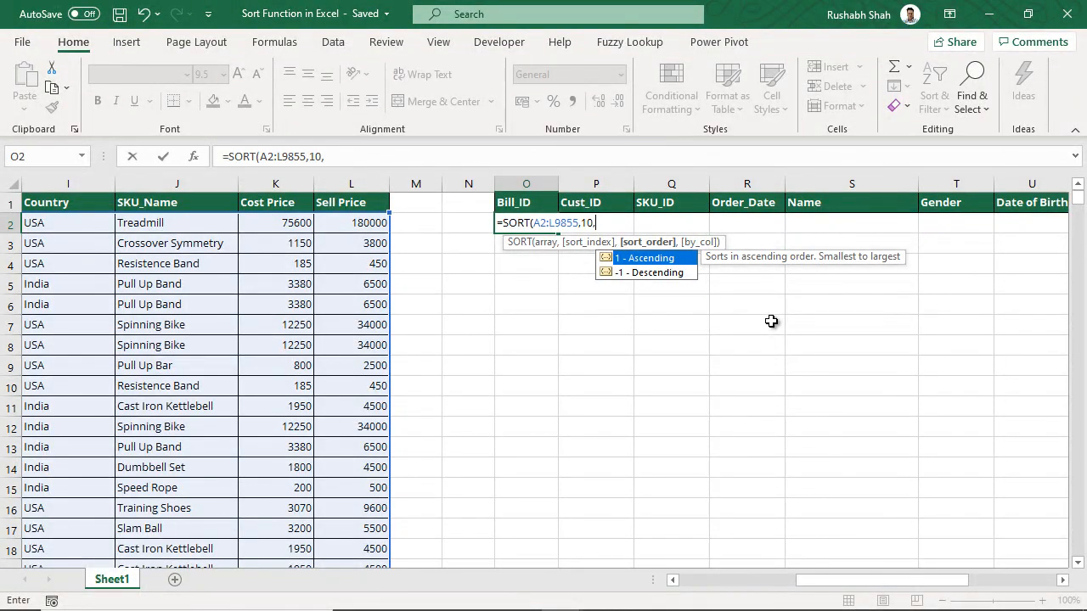
pyautogui.write('-1')
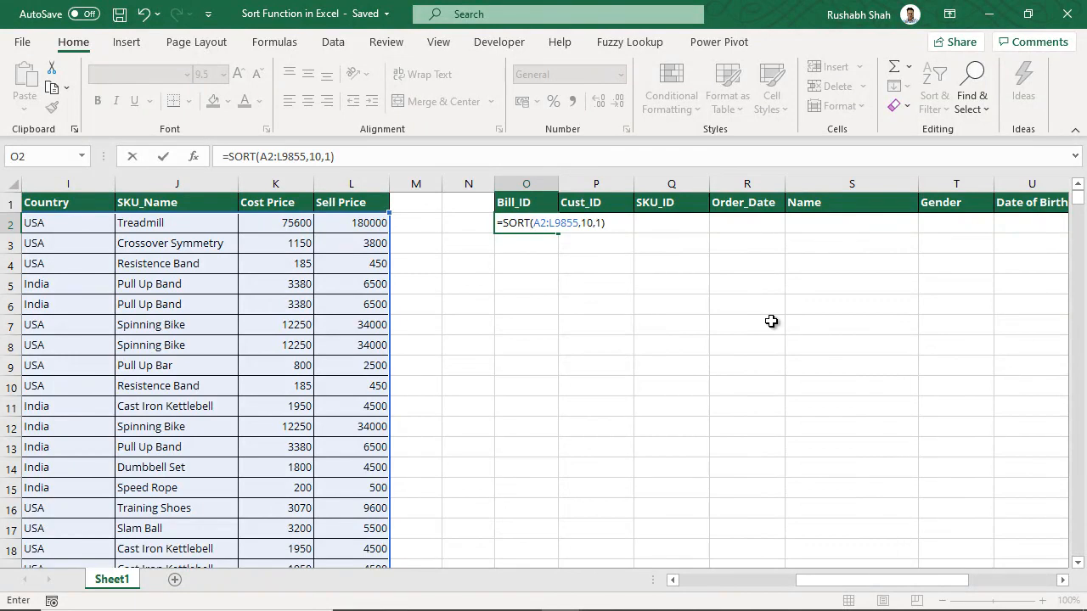
# Enter the SORT formula, then check the spilled SKU_Name values and row count.
pyautogui.press('Enter')
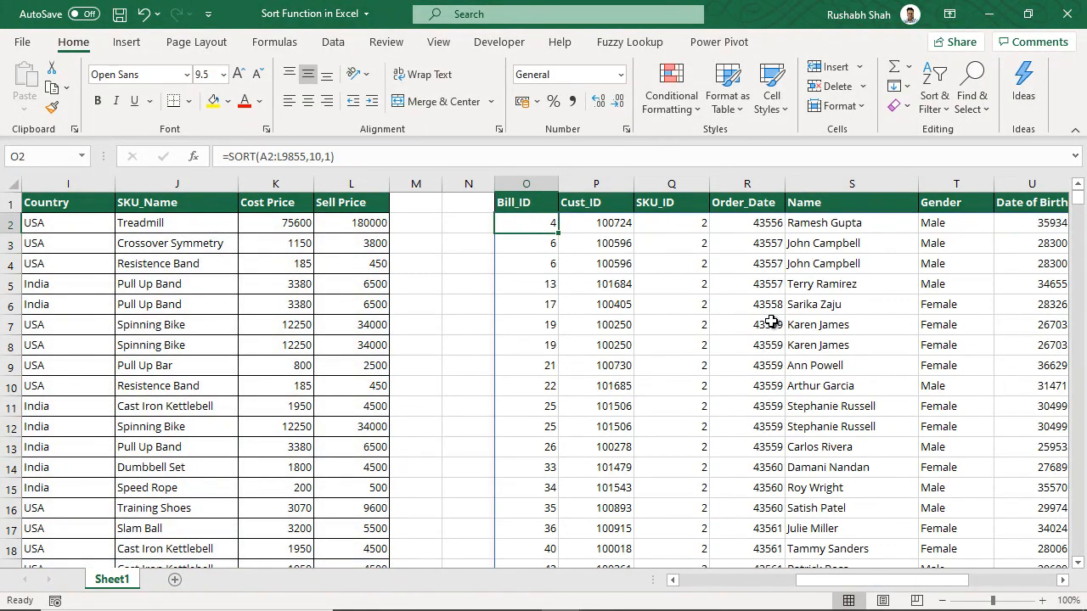
pyautogui.hscroll(3)
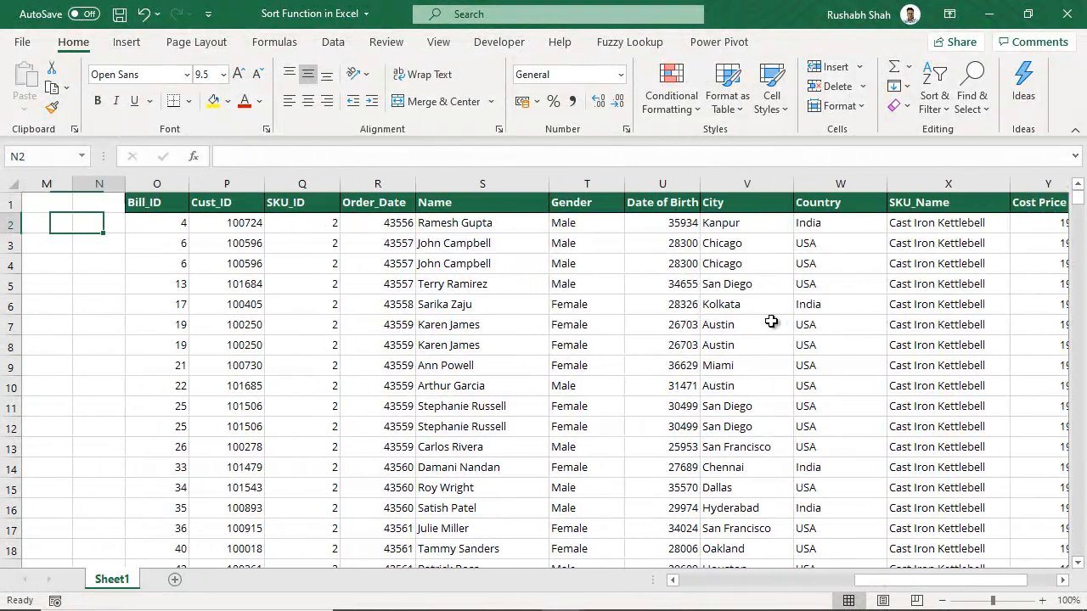
pyautogui.write('=SORT(A2:L9855,10,1)')
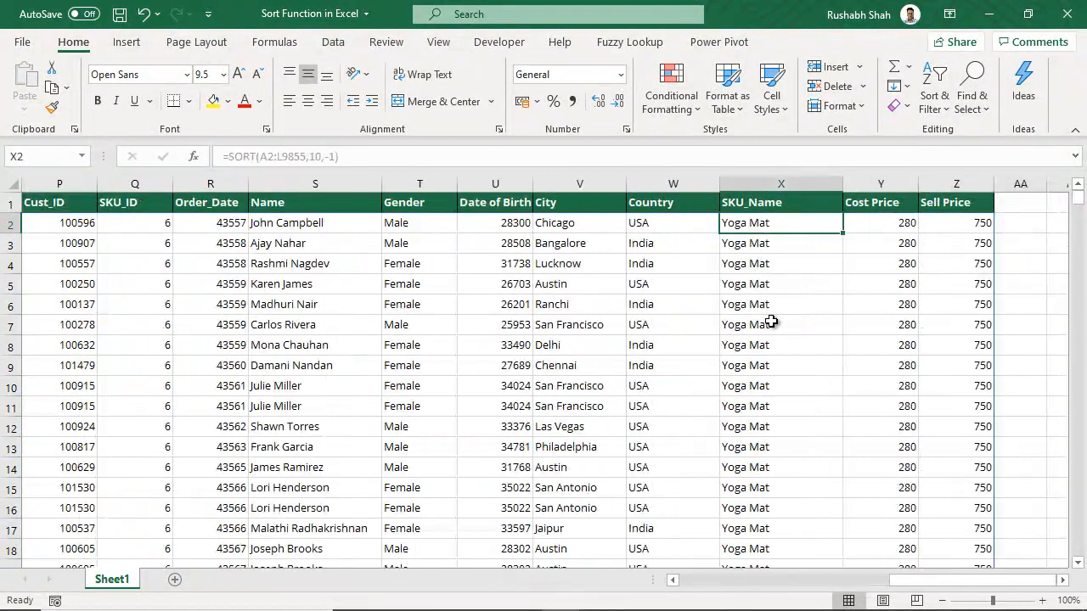
pyautogui.click(781, 183)
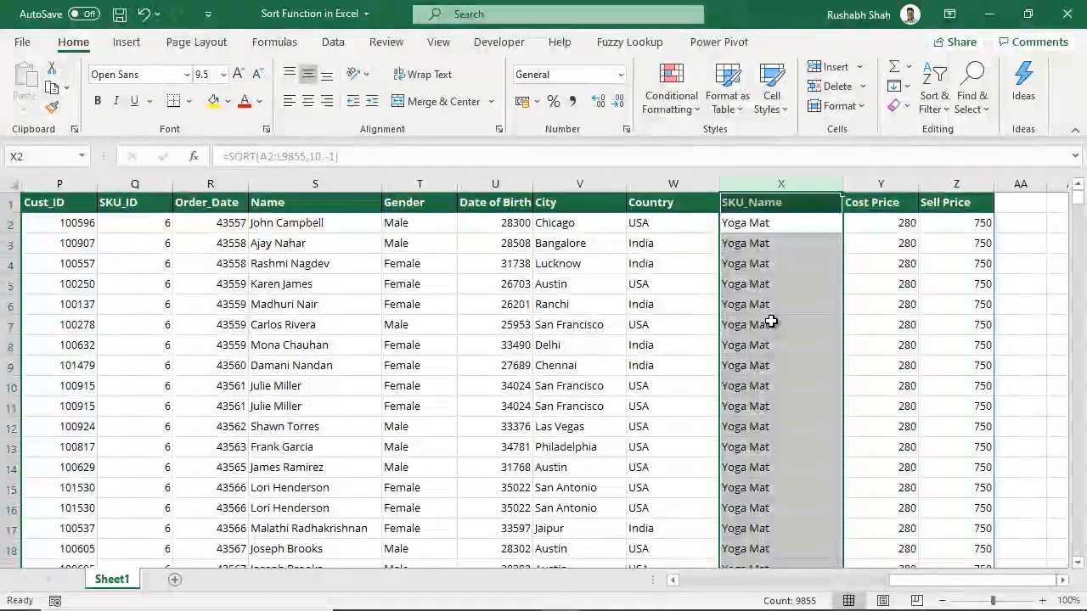
pyautogui.click(744, 222)
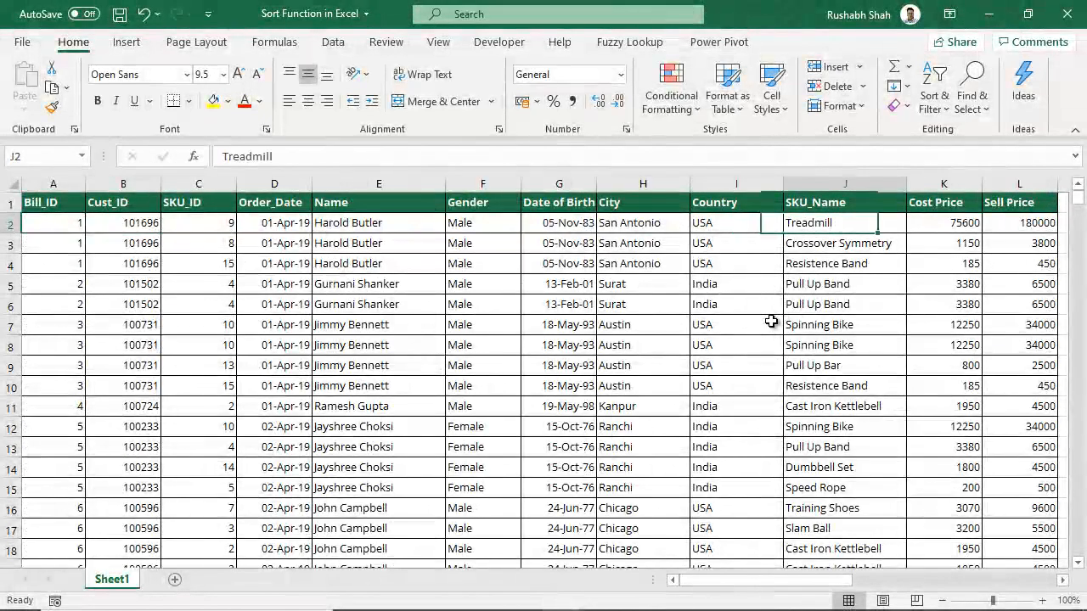
# Replace O2's SORT formula with =SORTBY(A2:L9855,J2:J9855 using SKU_Name as by_array1.
pyautogui.click(736, 222)
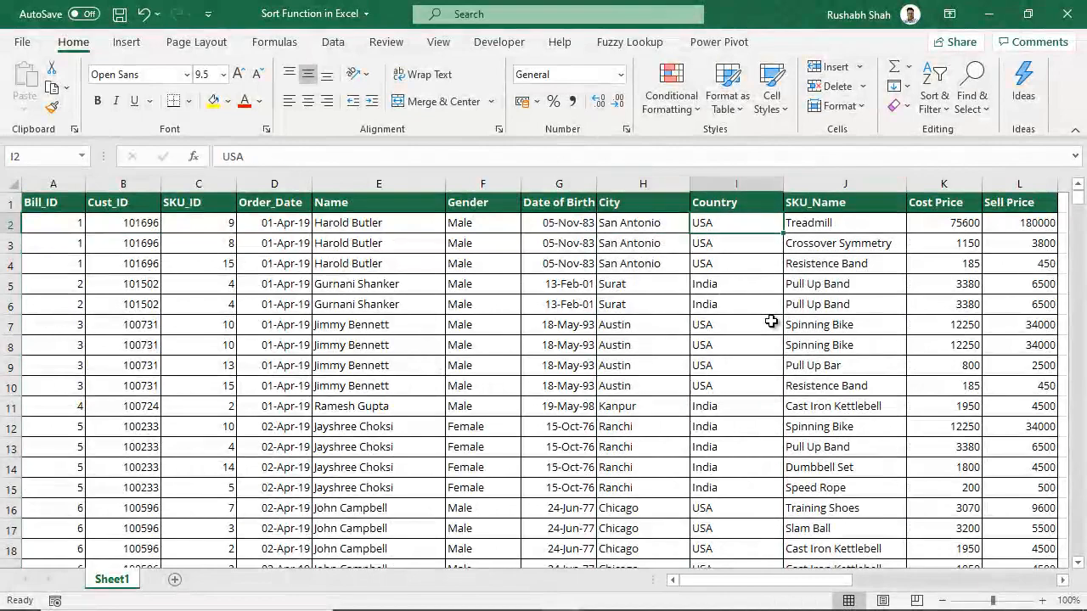
pyautogui.write('=SORT(A2:L9855,10,-1)')
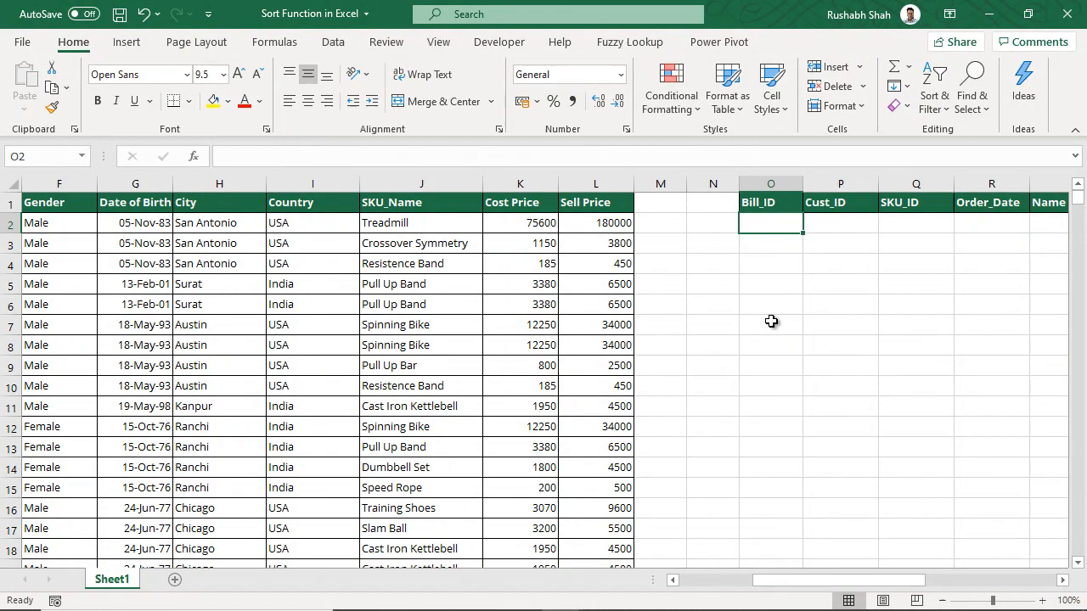
pyautogui.write('=s')
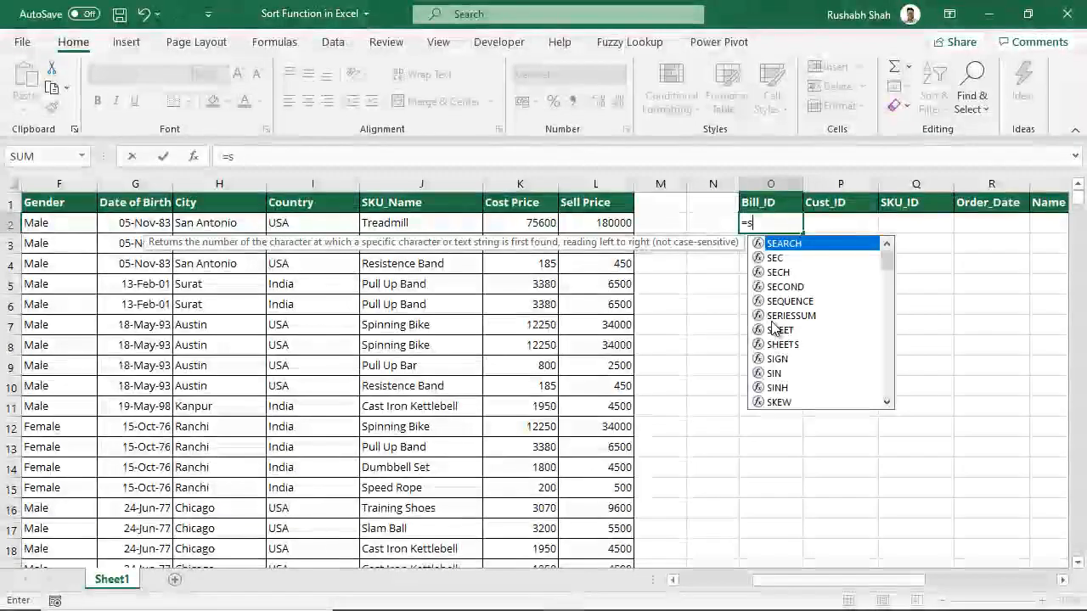
pyautogui.write('SORTBY(A2:L9855,J2:J9855')
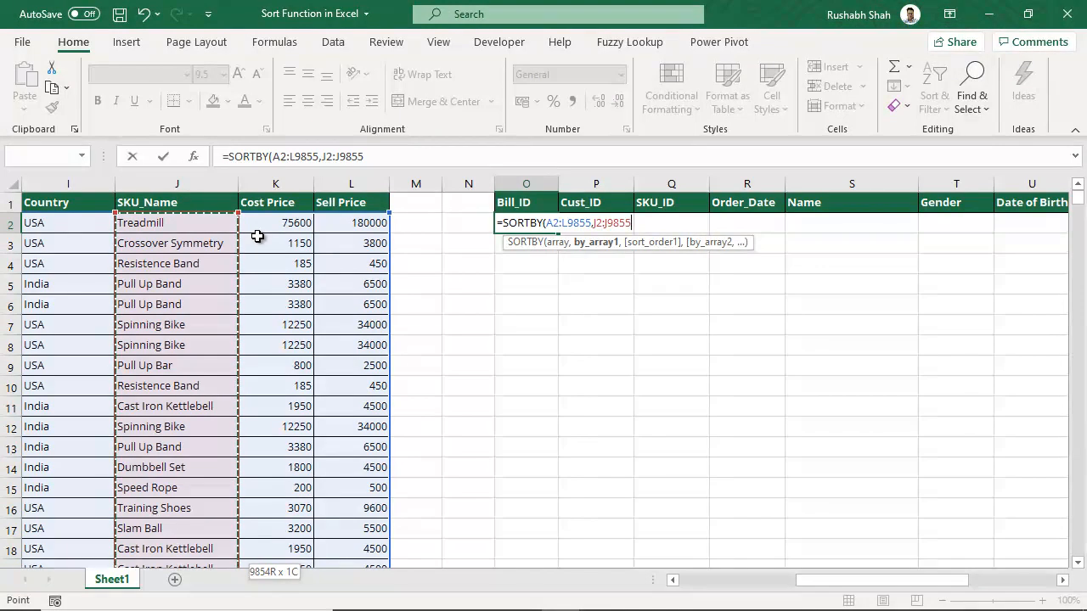
# Complete and enter =SORTBY(A2:L9855,J2:J9855,1,H2:H9855,-1) in O2.
pyautogui.write(',1')
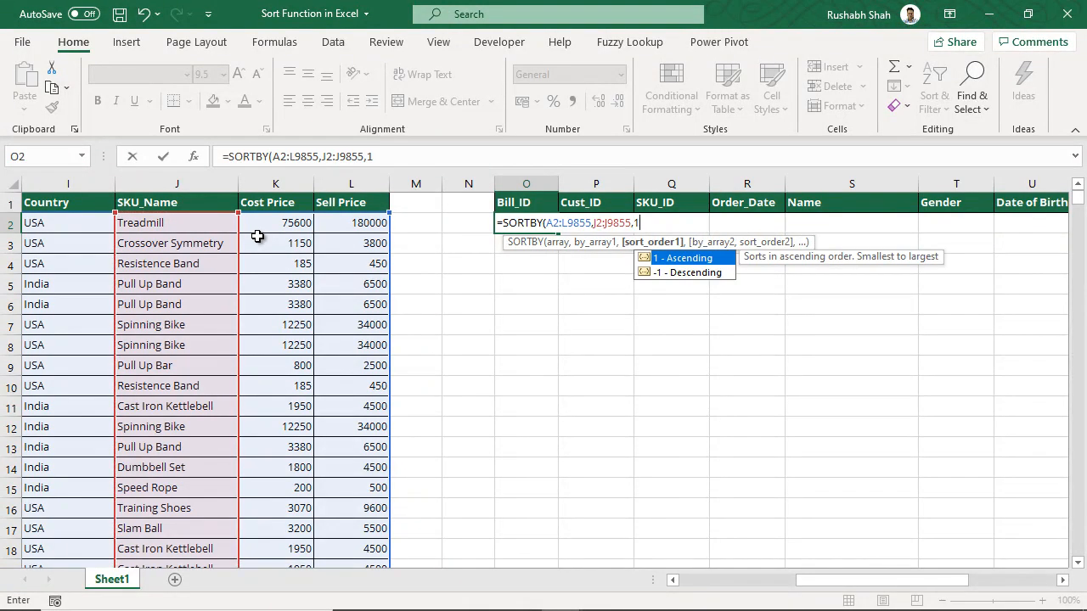
pyautogui.write(',H2:H9855')
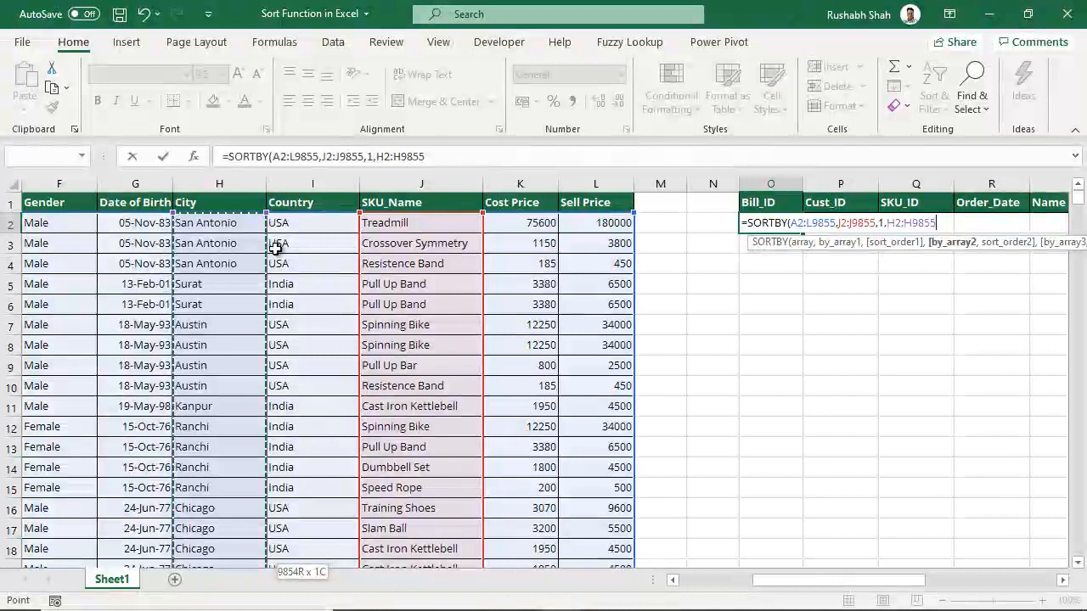
pyautogui.write(',')
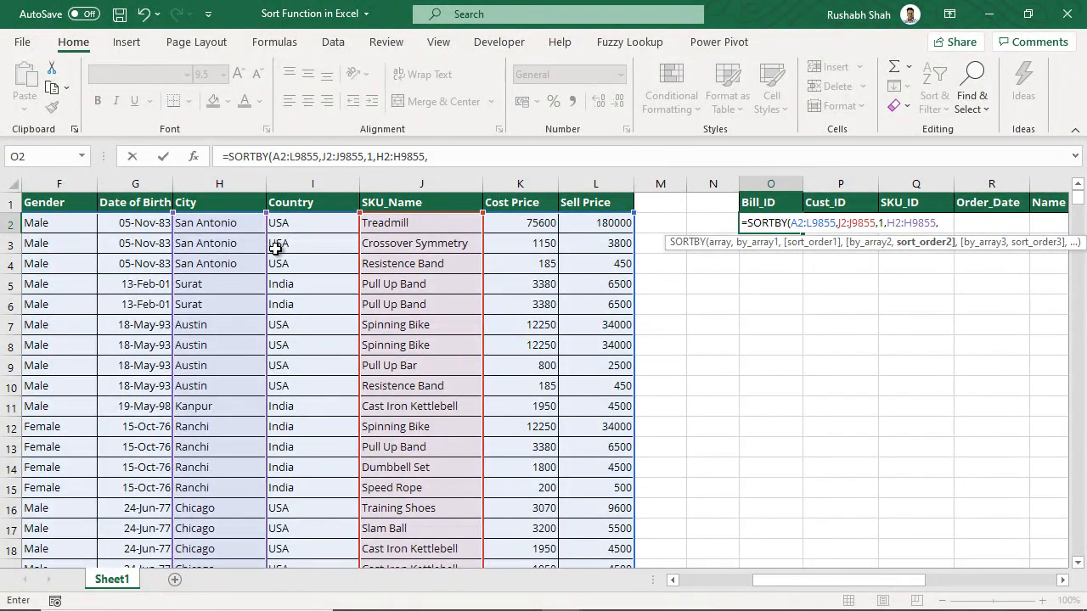
pyautogui.write('-1')
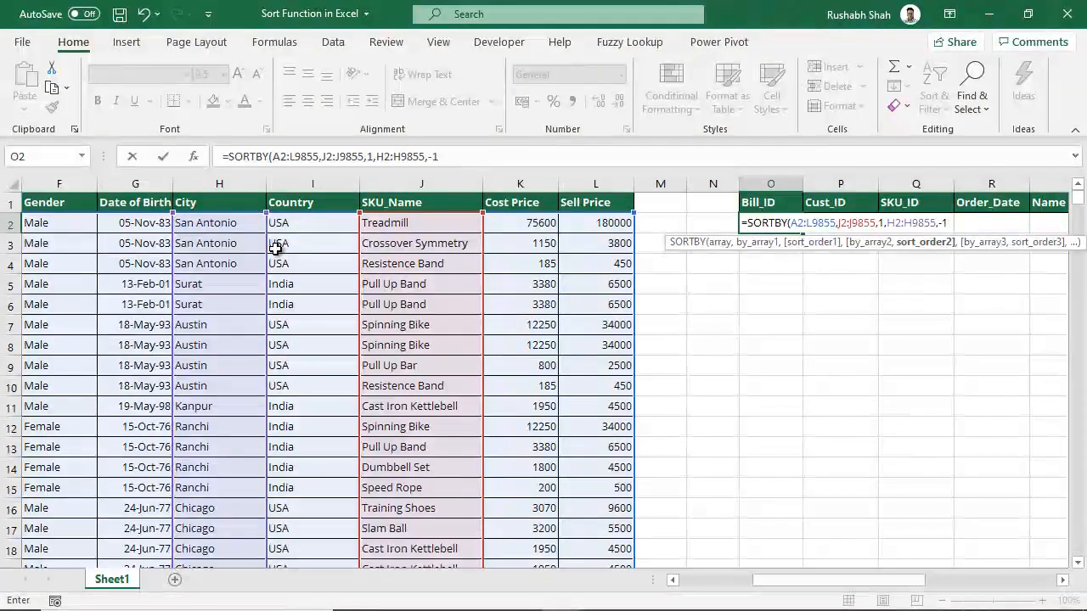
pyautogui.press('Enter')
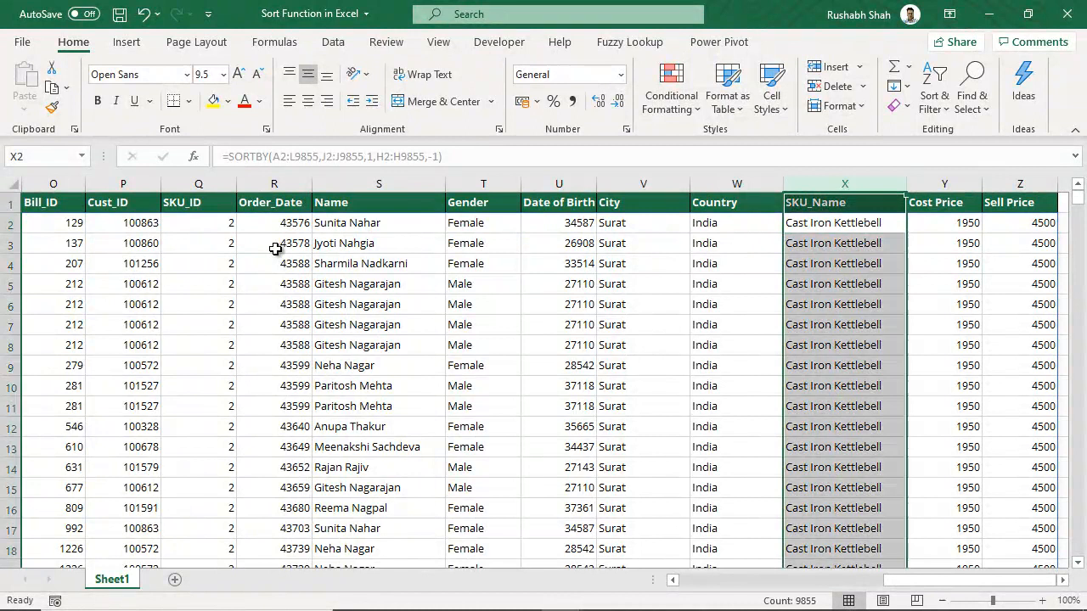
# Select the spilled City column and scroll down to confirm cities descend from Surat.
pyautogui.click(643, 223)
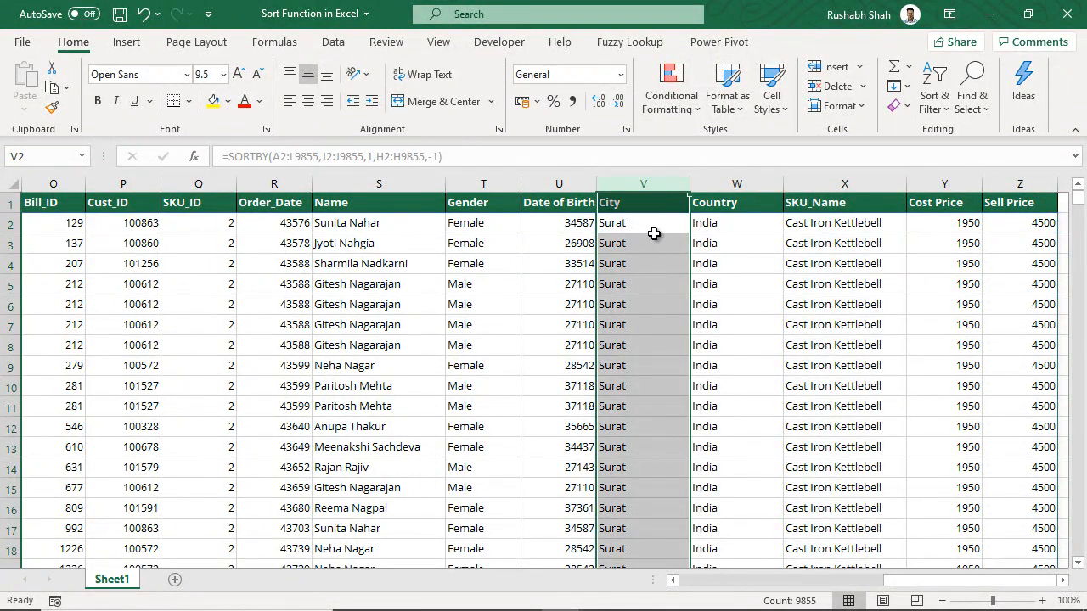
pyautogui.scroll(-3)
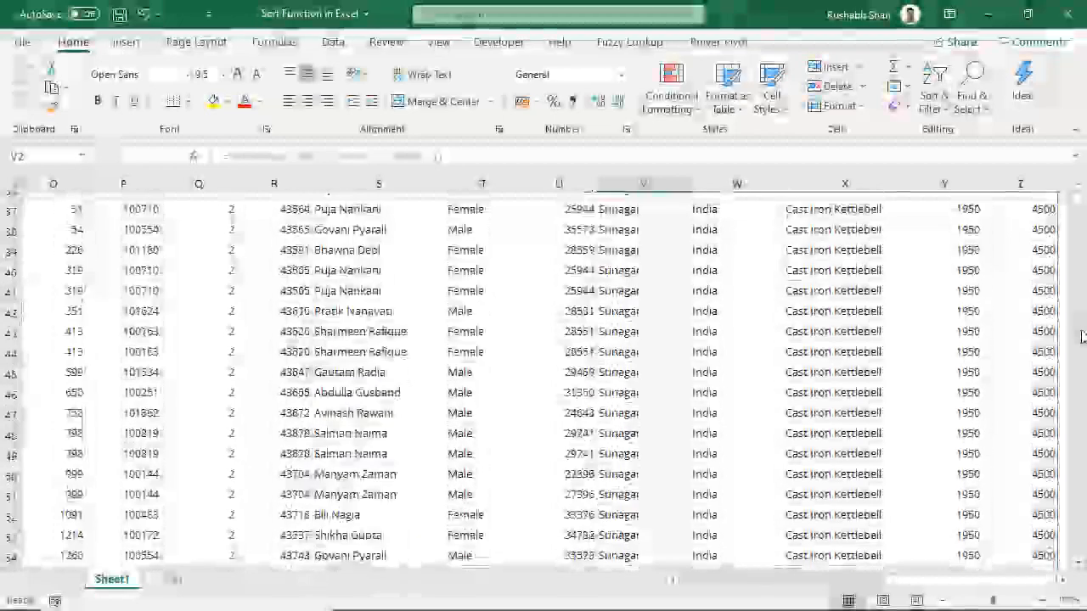
pyautogui.scroll(-3)
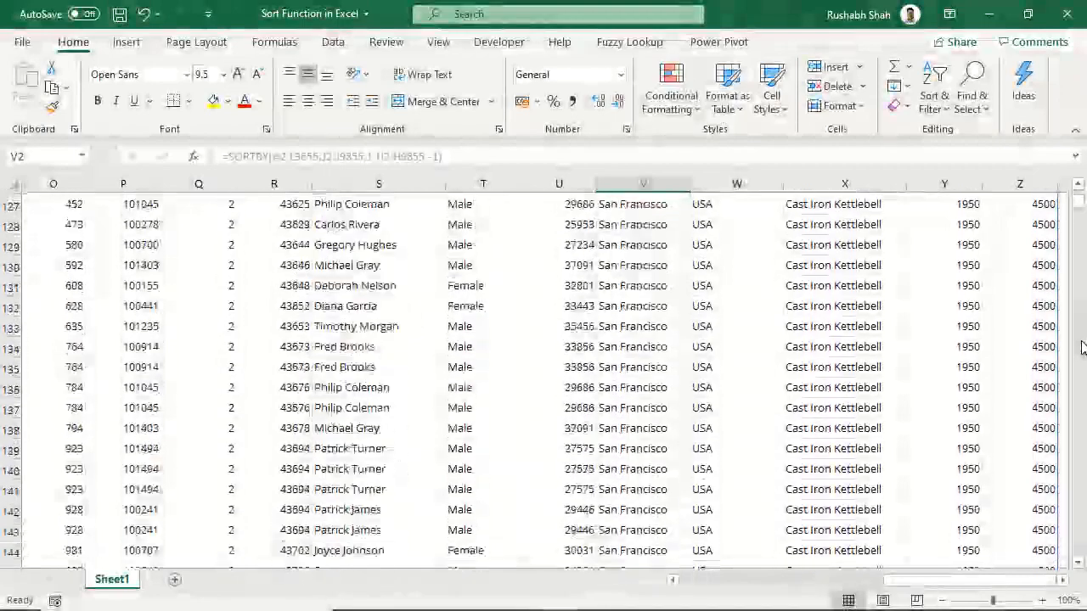
pyautogui.scroll(-3)
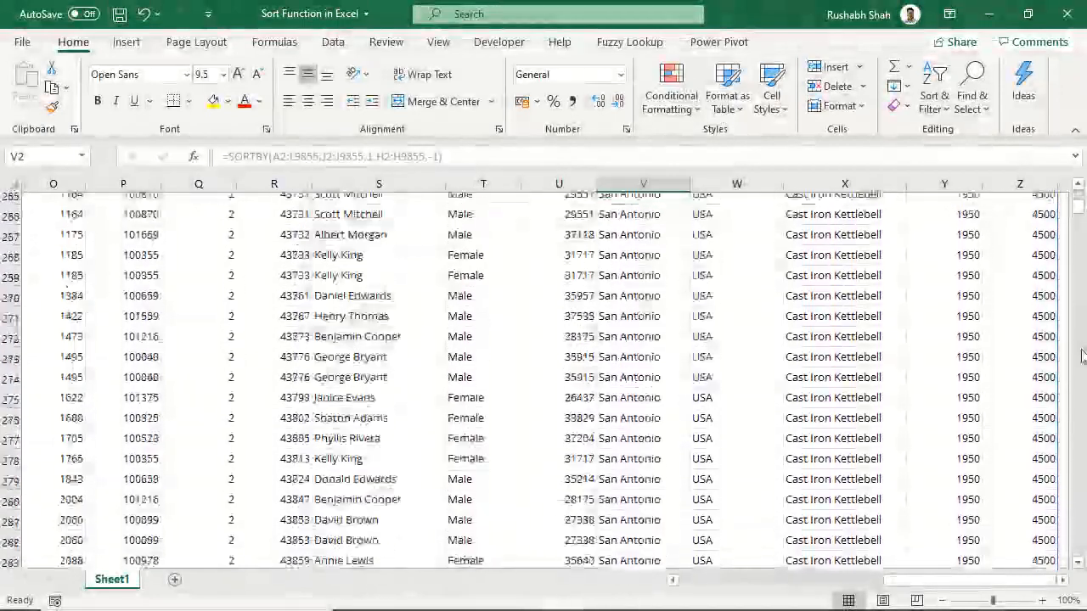